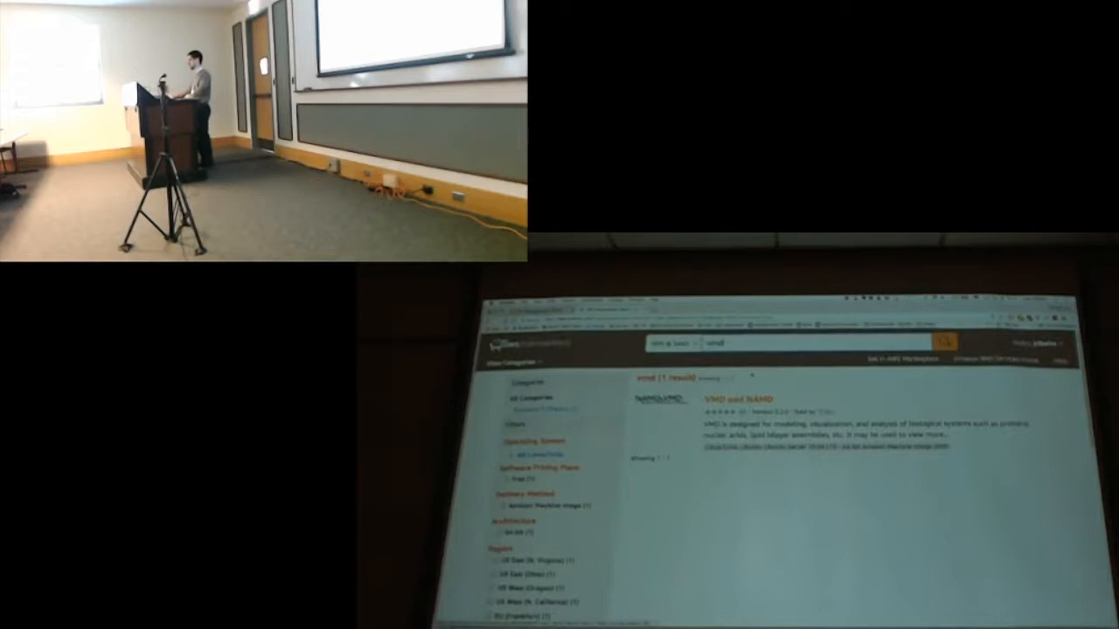
Open the VMD and NAMD listing from the "vmd" search results.
{"action": "left_click", "coordinate": [736, 398]}
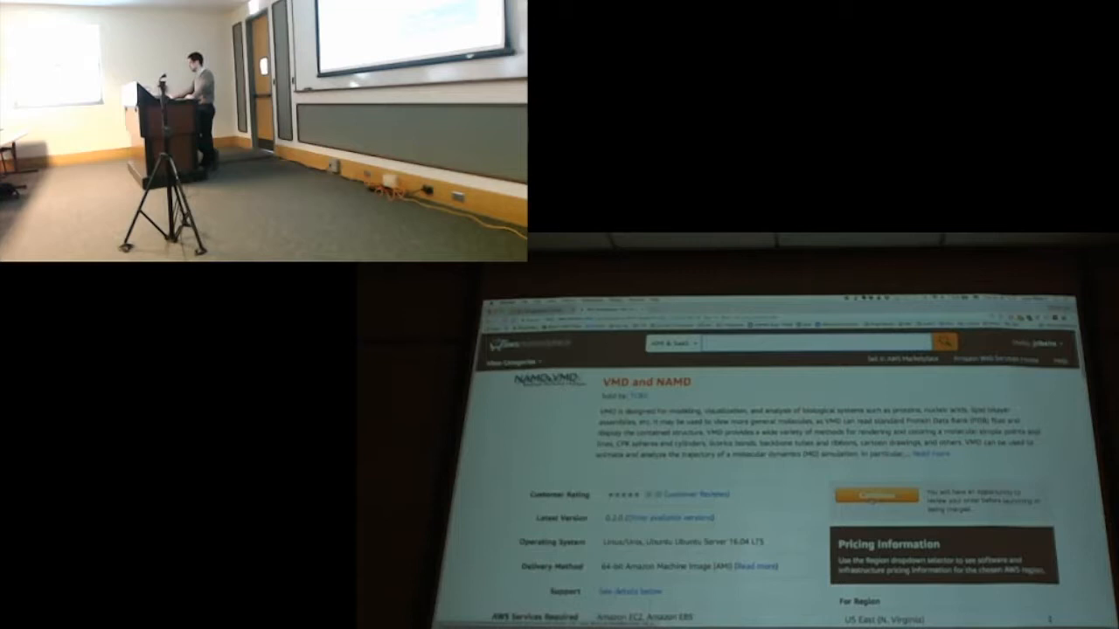